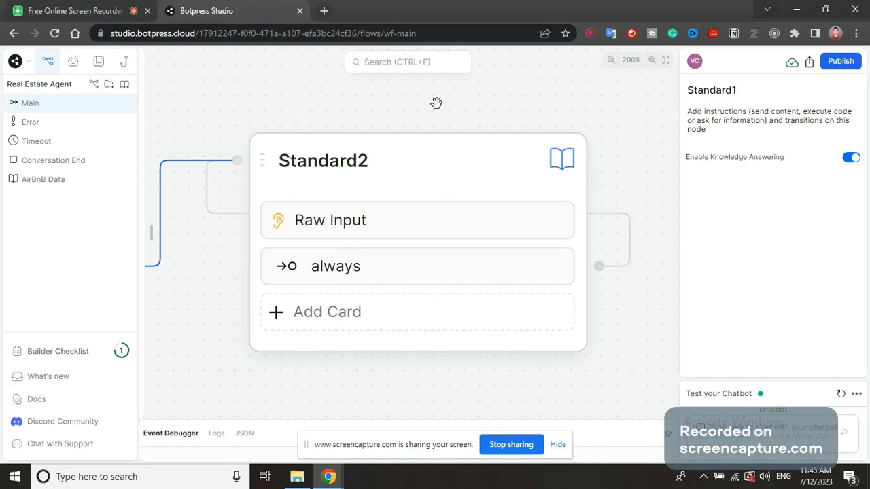
Step: Show the Capture Information settings of the 'What would you like to know?' Raw Input card
{"action": "left_click", "coordinate": [330, 220]}
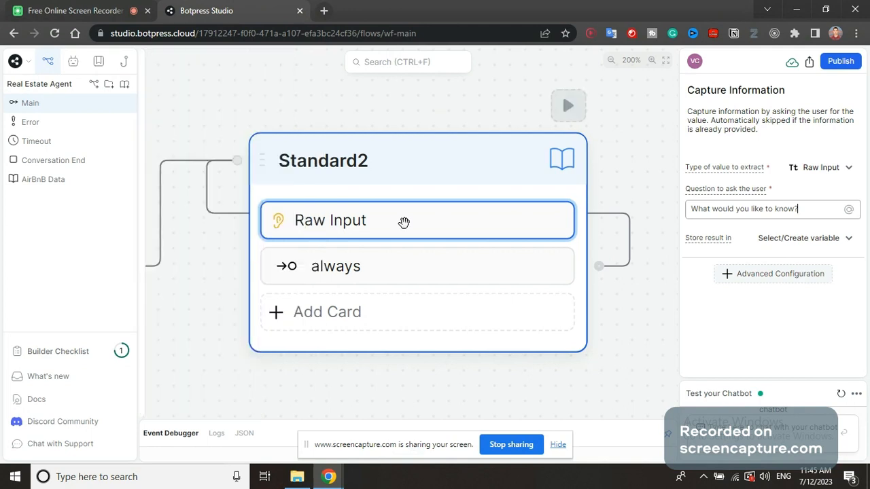
Step: Show the always transition's Expression condition set to true
{"action": "left_click", "coordinate": [418, 265]}
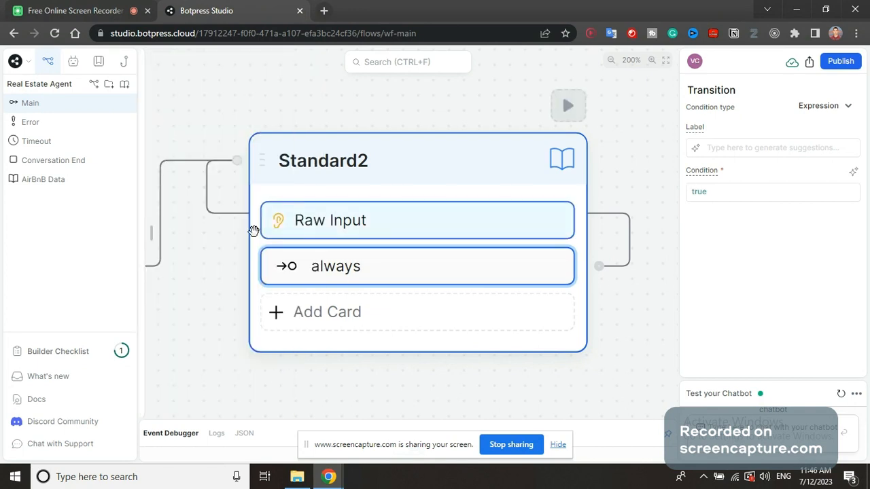
{"action": "left_click", "coordinate": [43, 180]}
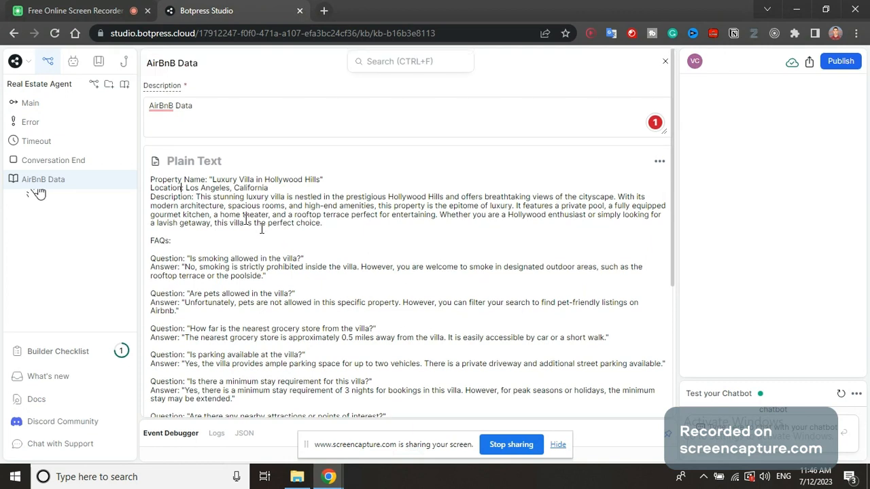
Step: Scroll through the AirBnB Data plain-text villa FAQs, including the outdoor-only smoking rule
{"action": "scroll", "scroll_direction": "down", "scroll_amount": 3}
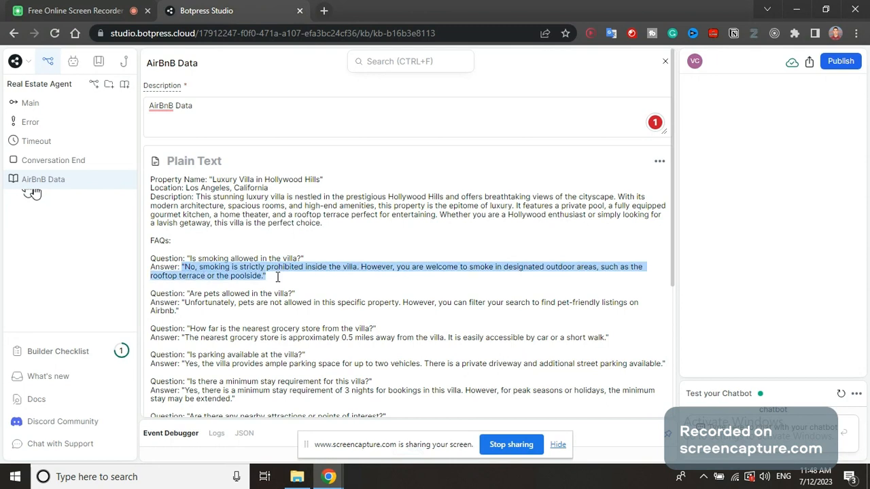
{"action": "left_click", "coordinate": [30, 104]}
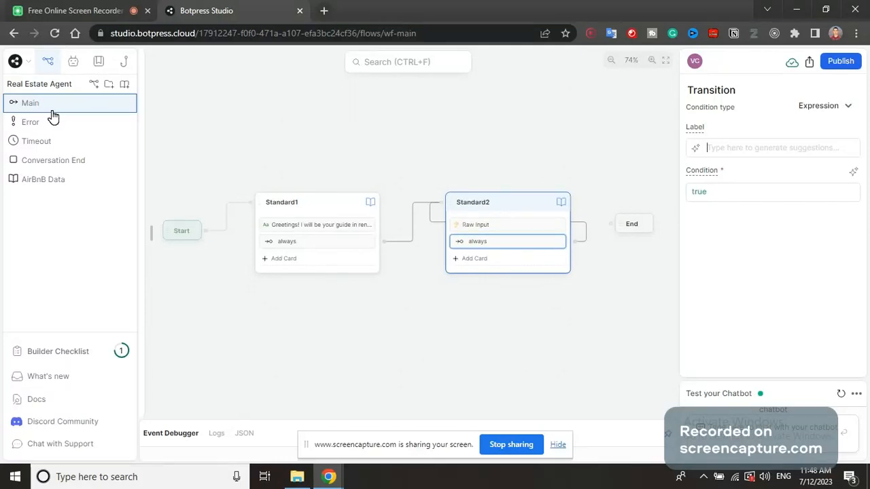